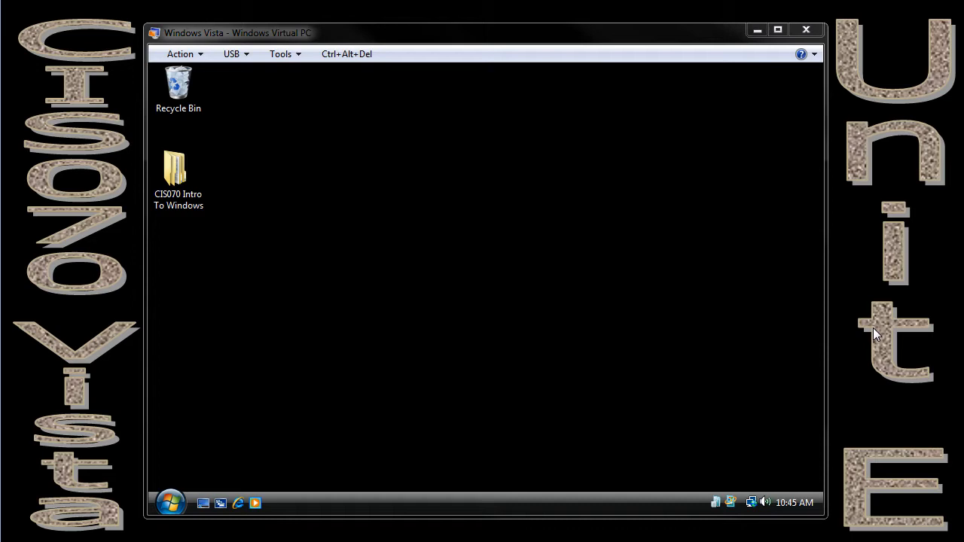
mouse_move(613, 241)
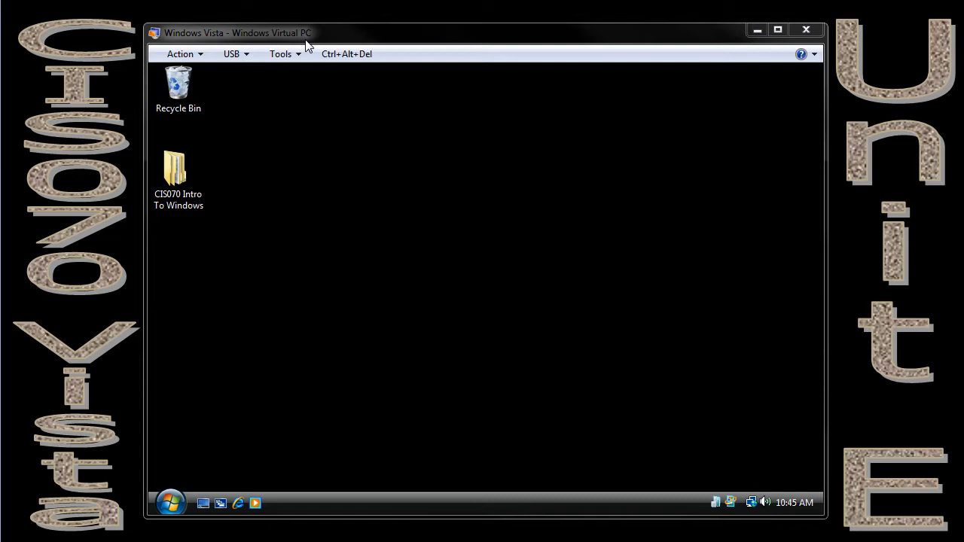
Reach the Personalization window through Start, Control Panel and Appearance and Personalization.
click(170, 503)
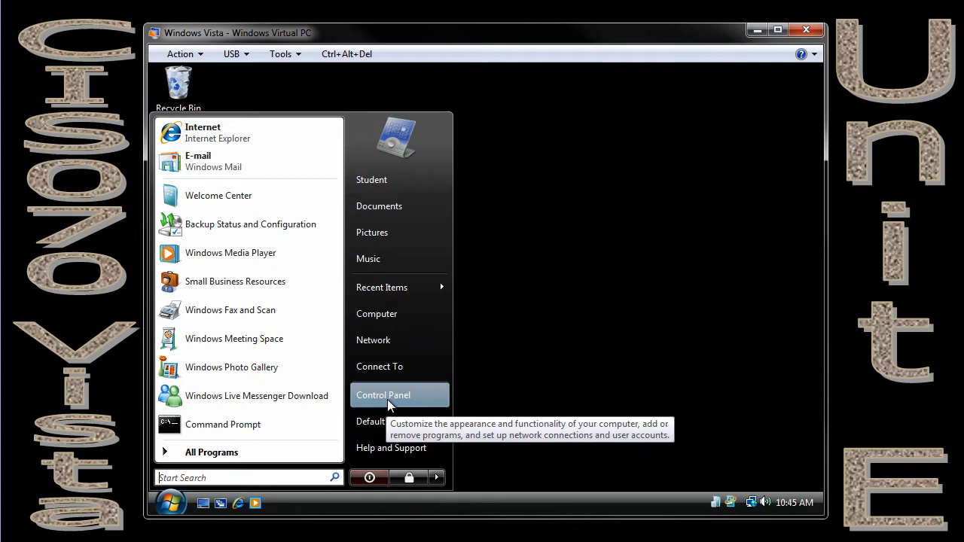
click(383, 395)
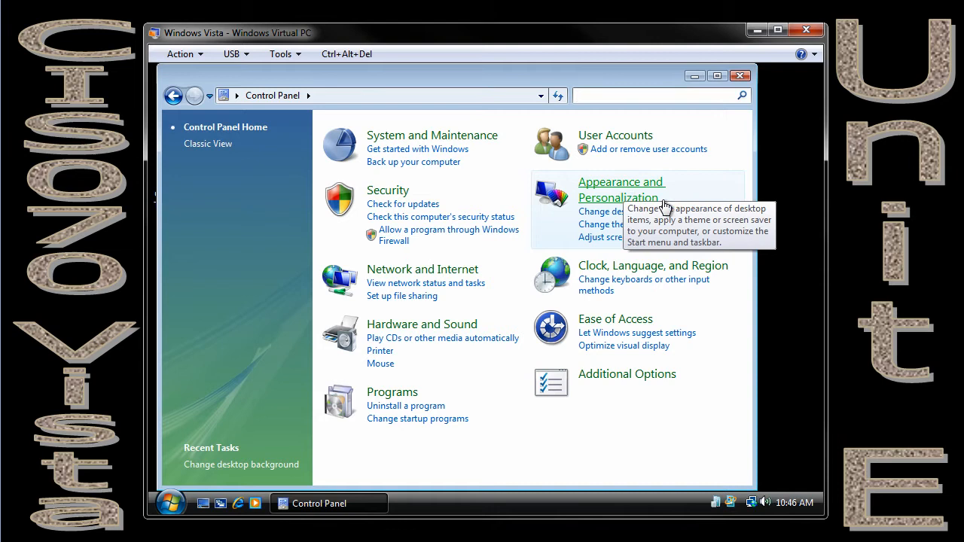
mouse_move(682, 248)
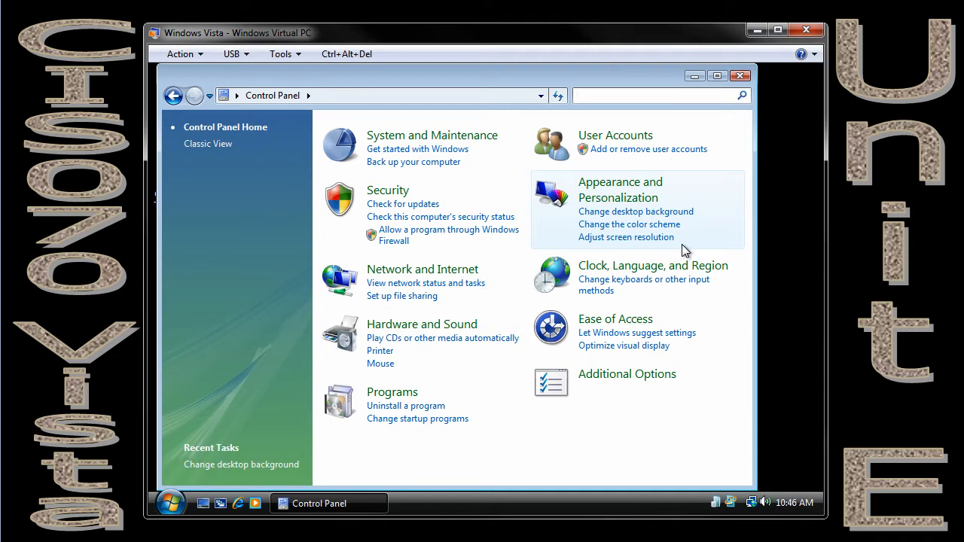
click(620, 189)
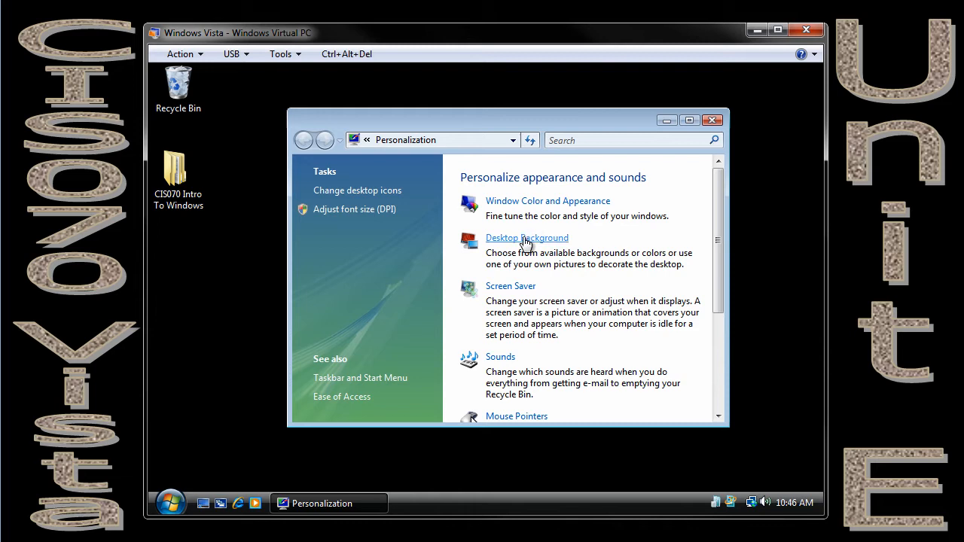
Choose the baby-turtle-in-hand photo as the desktop wallpaper and confirm with OK.
click(527, 238)
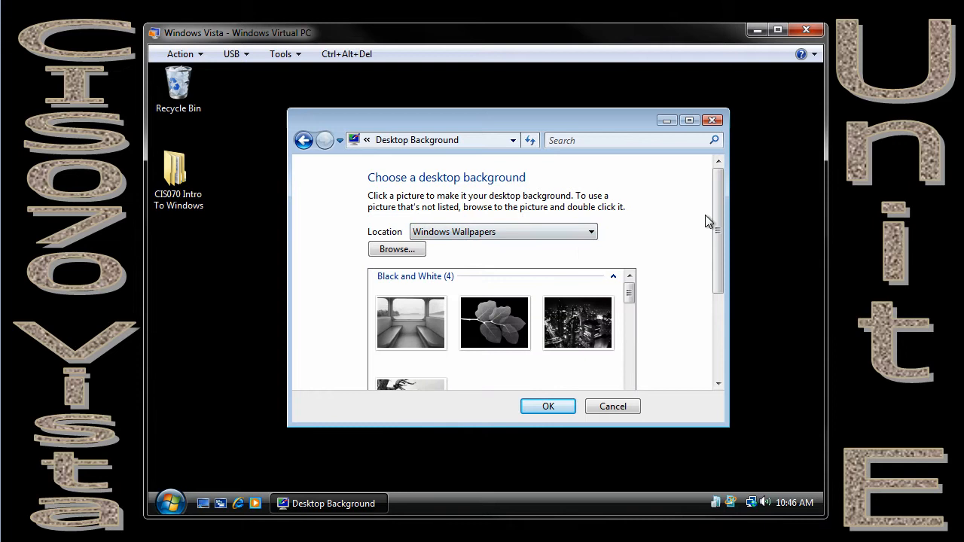
scroll(down, 3)
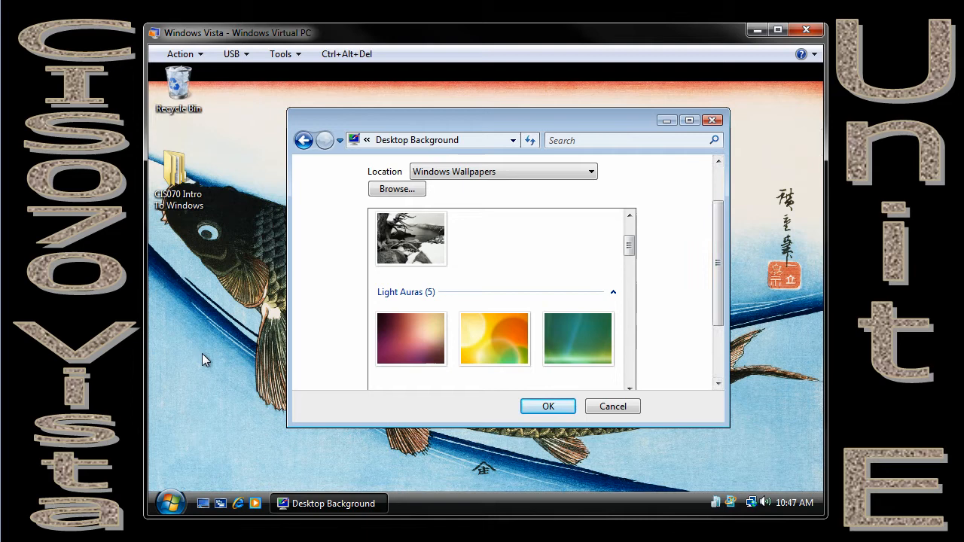
click(591, 171)
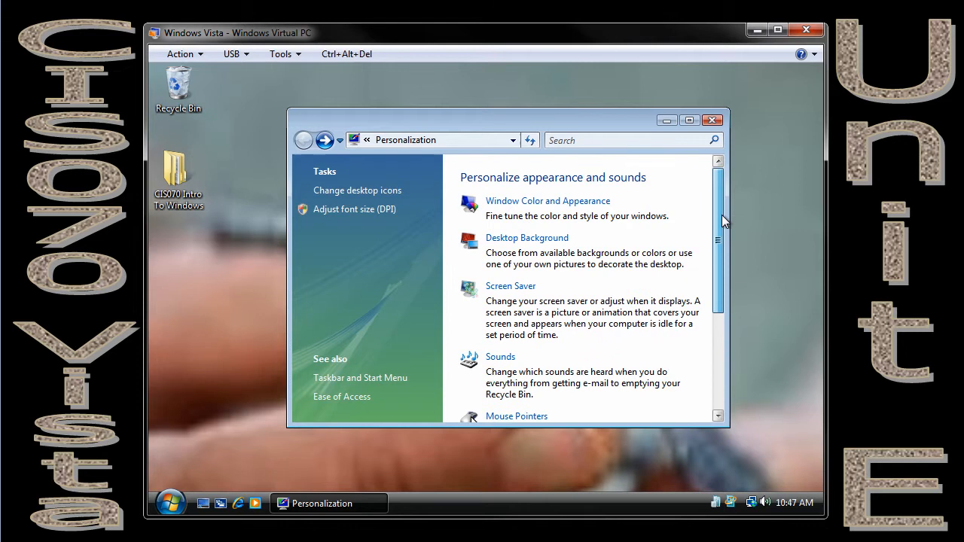
Position the turtle photo as repeating tiles across the desktop and confirm.
click(527, 237)
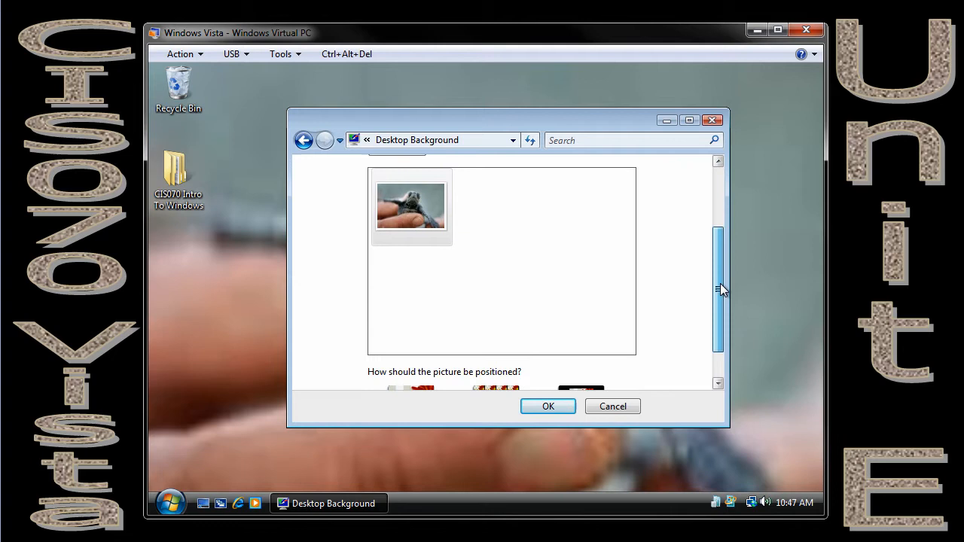
click(548, 406)
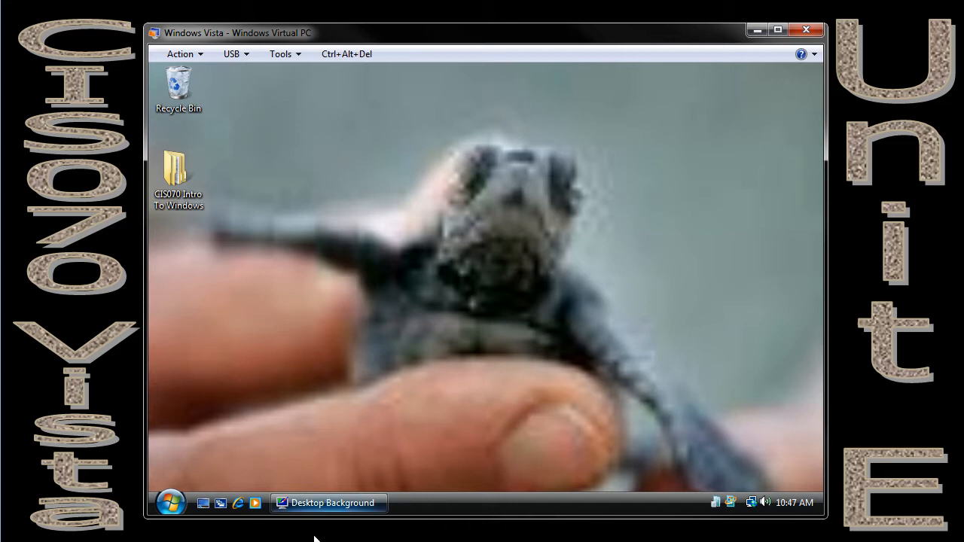
click(327, 503)
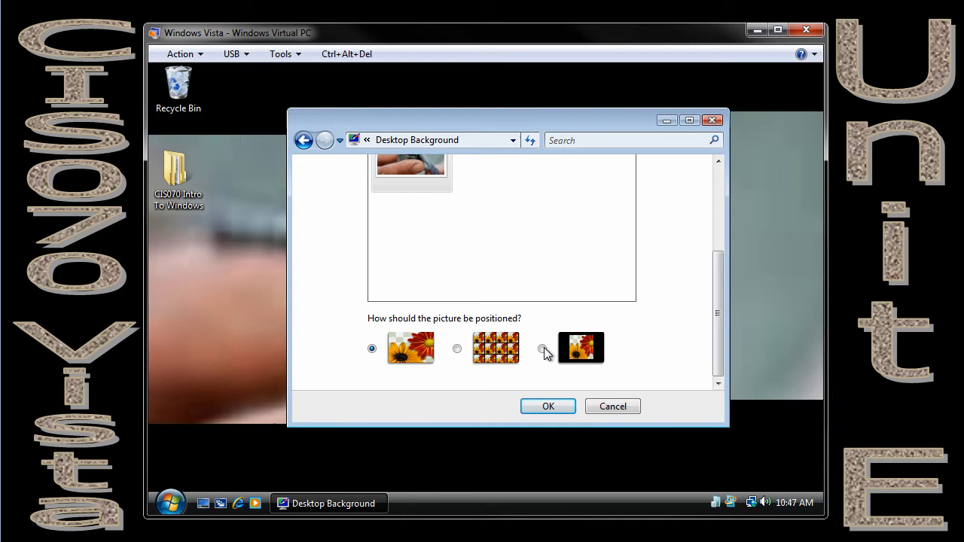
click(548, 406)
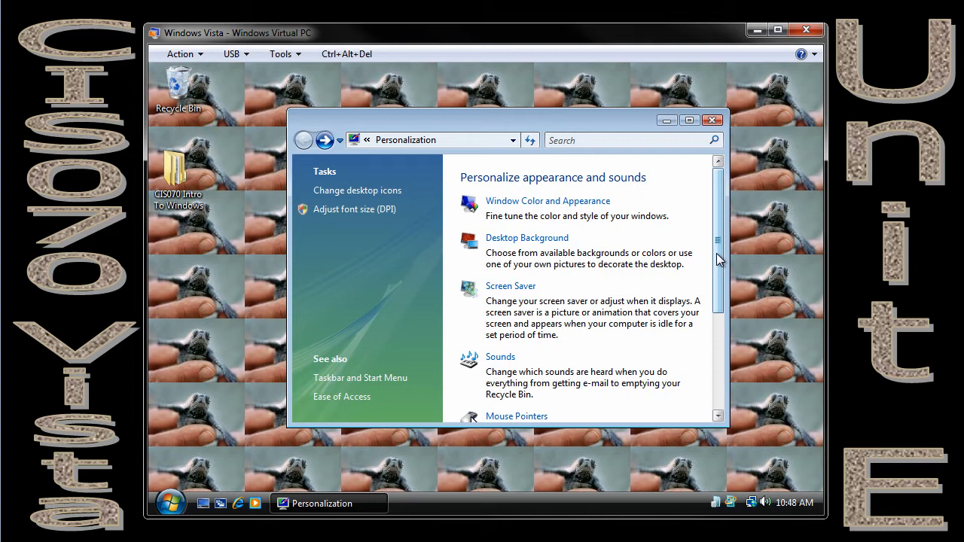
Reopen Desktop Background and check the picture Location list showing Pictures.
click(527, 238)
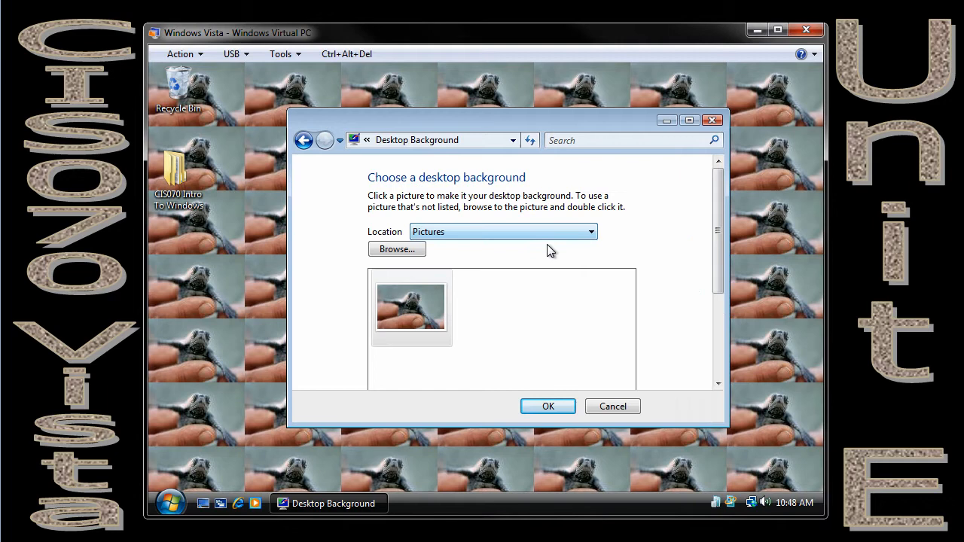
click(503, 232)
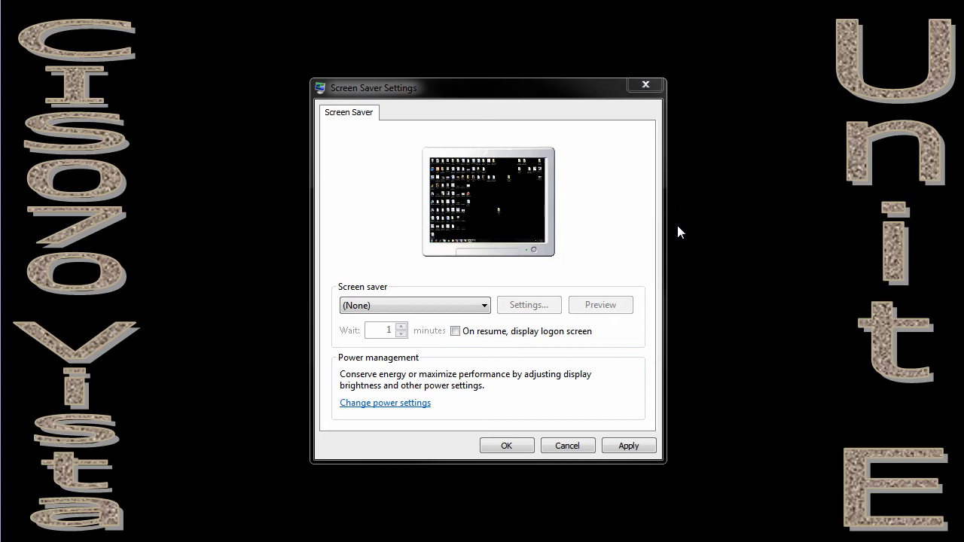
mouse_move(497, 88)
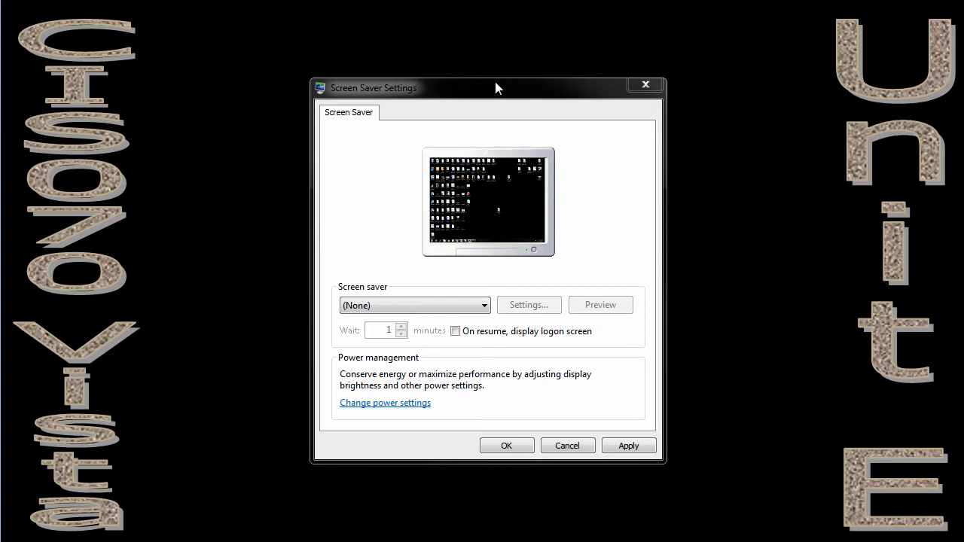
mouse_move(405, 107)
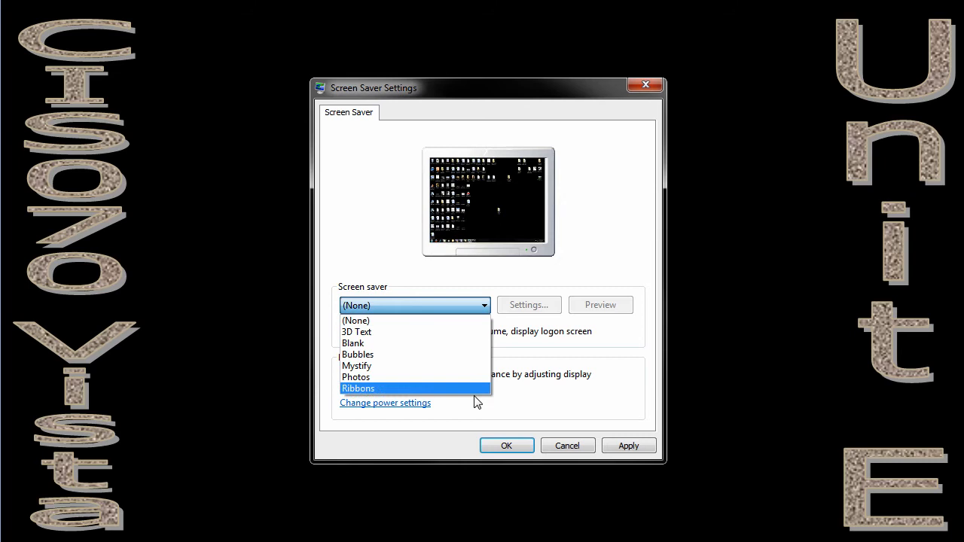
Select 3D Text as the screen saver and go into its settings.
click(356, 332)
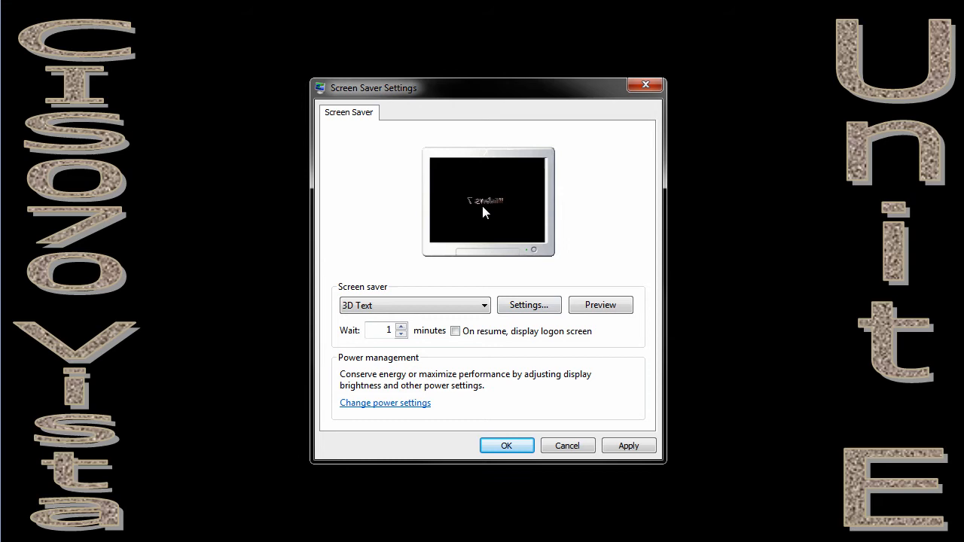
mouse_move(593, 221)
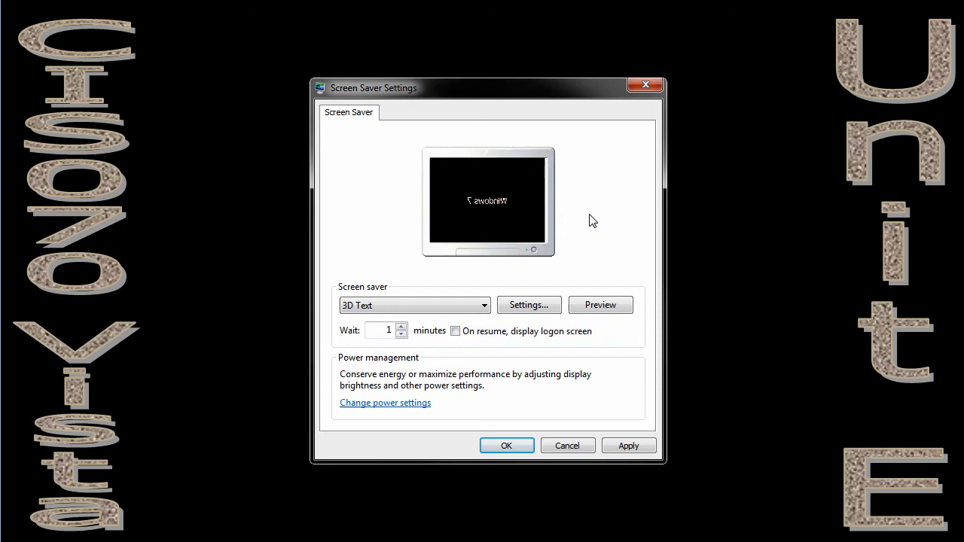
click(529, 305)
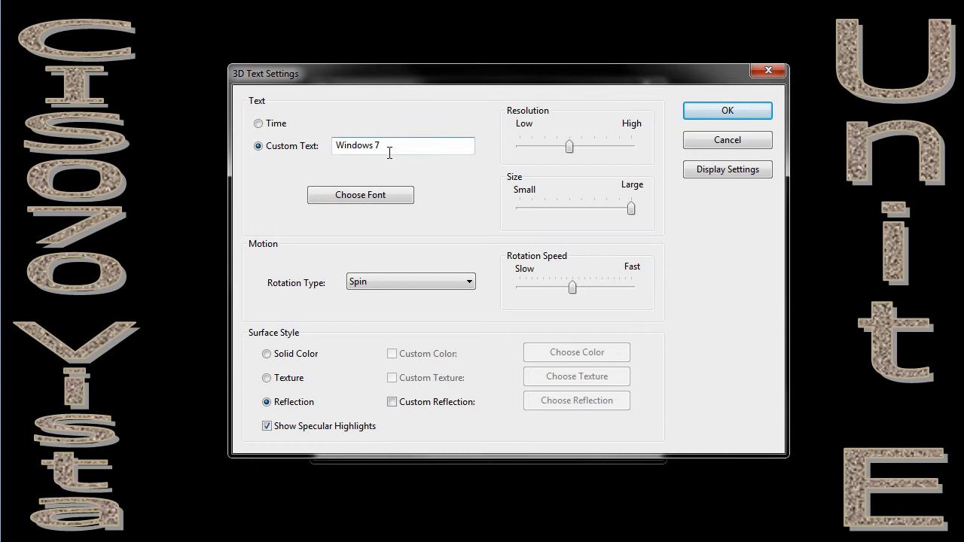
Replace the 3D Text custom message with 'CIS070'.
text(CIS070)
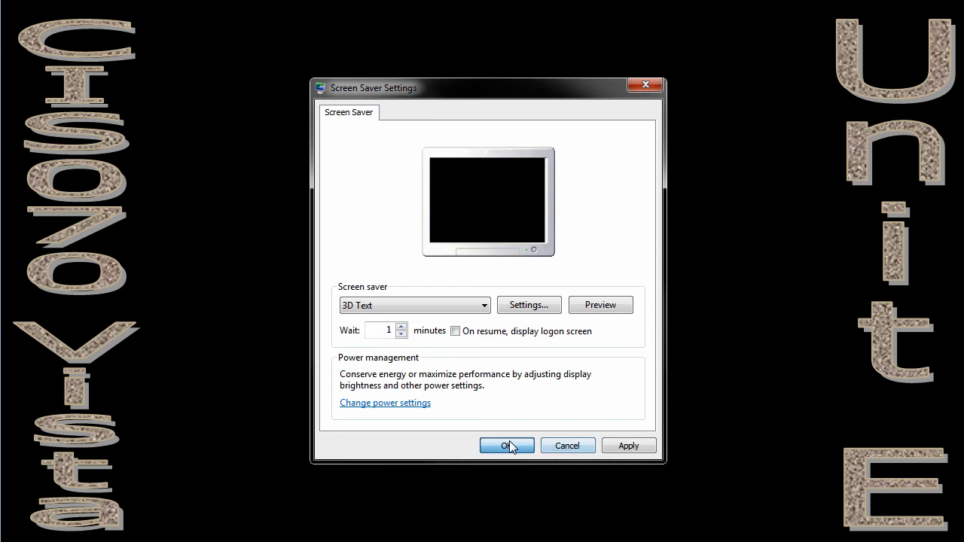
Confirm the 3D Text screen saver with OK, returning to the desktop.
click(507, 445)
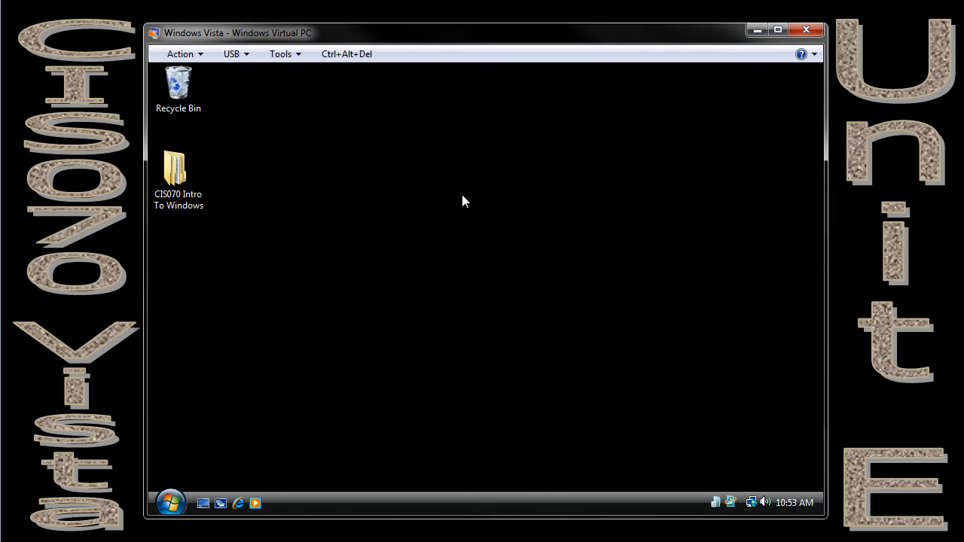
mouse_move(410, 207)
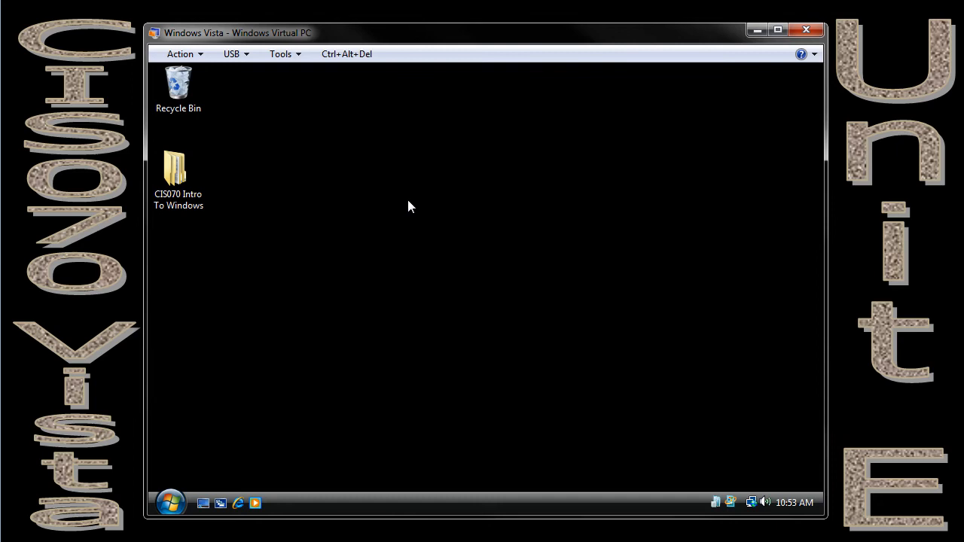
mouse_move(516, 262)
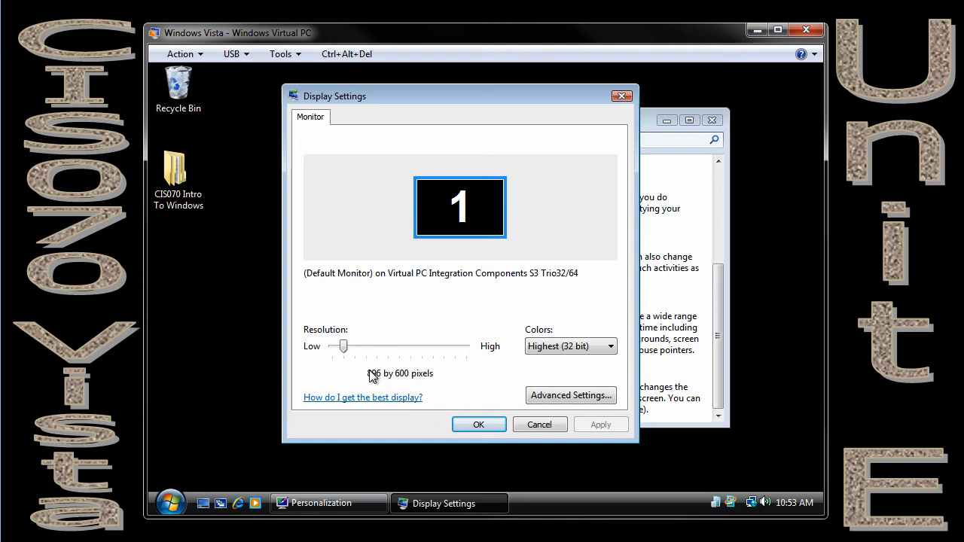
Slide the resolution up to 2048 by 1920, back down to 800 by 600, and apply it.
drag(344, 346, 466, 346)
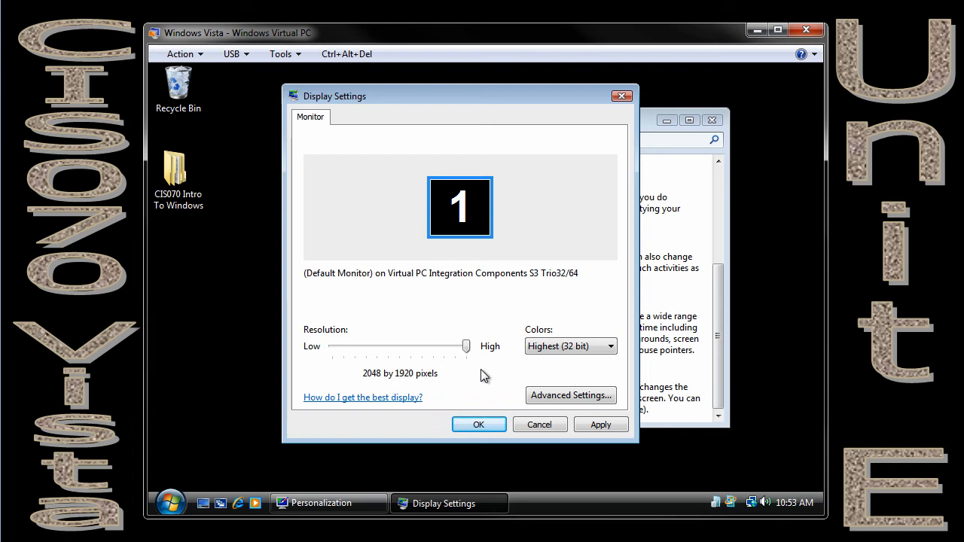
drag(465, 346, 343, 346)
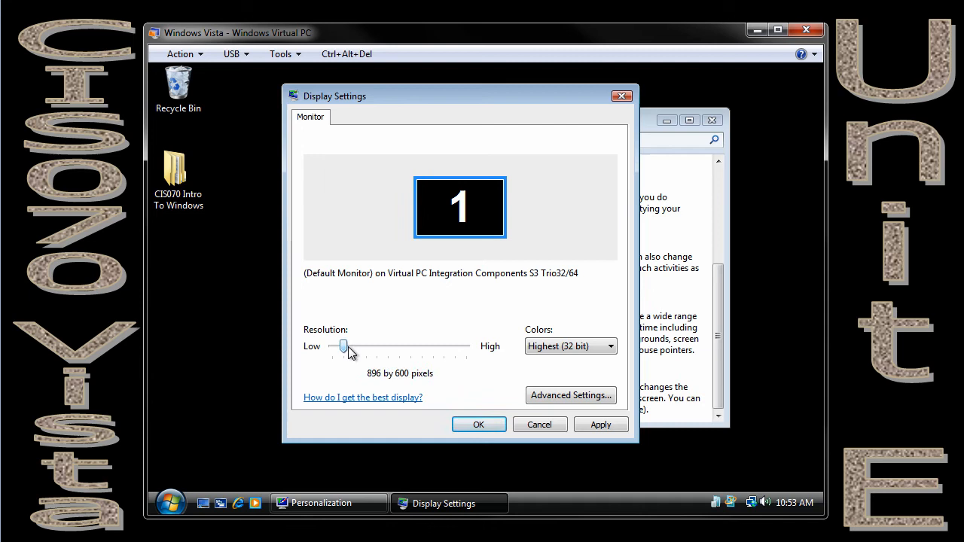
drag(344, 346, 331, 346)
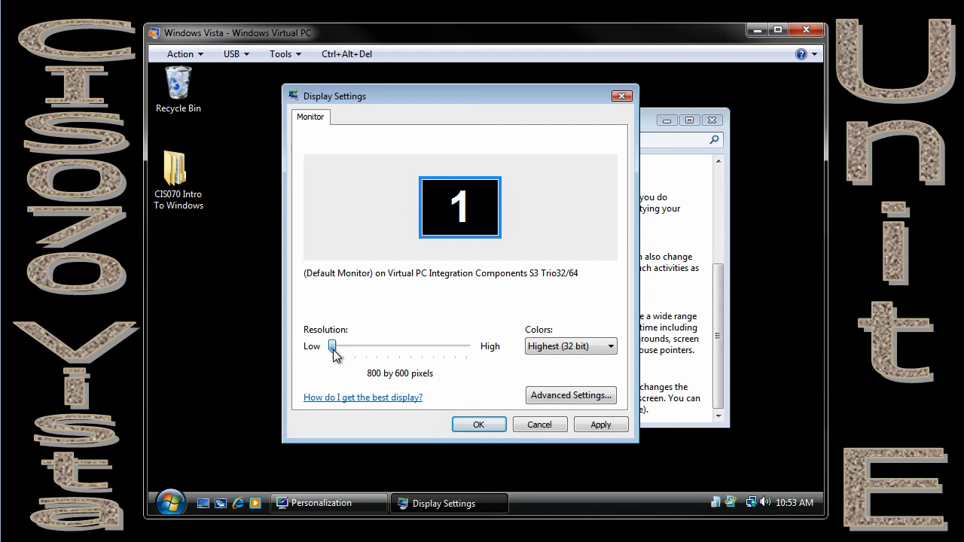
click(600, 424)
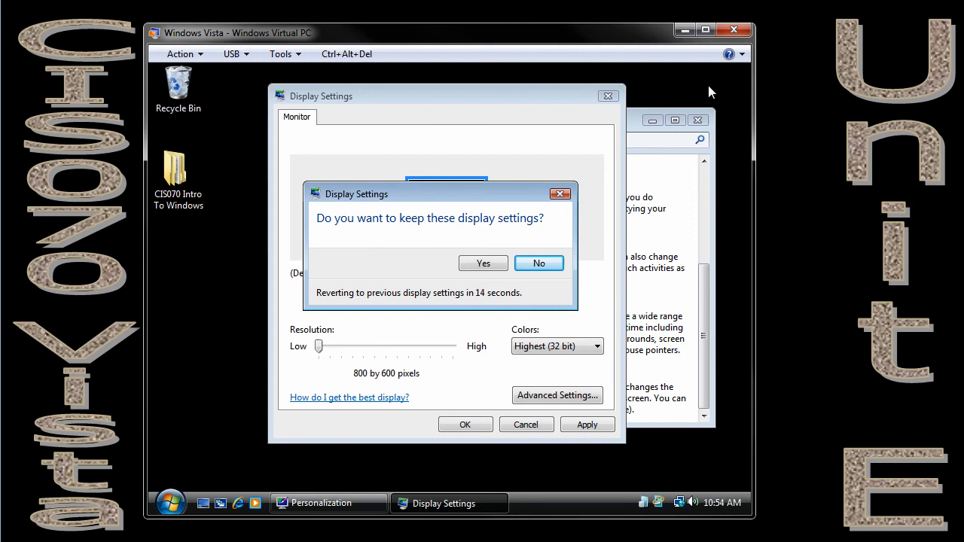
mouse_move(203, 186)
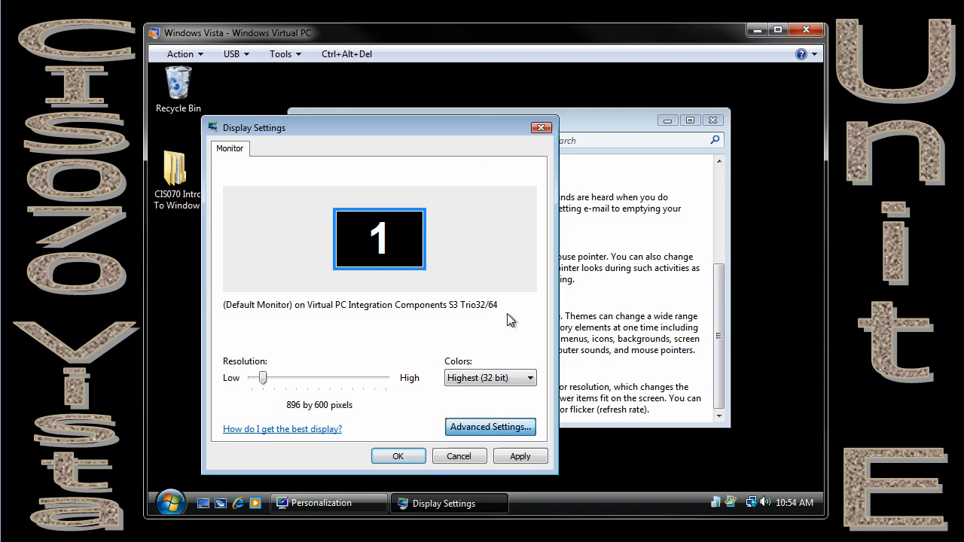
View Advanced Settings' Monitor details showing the 75 Hertz screen refresh rate.
click(489, 427)
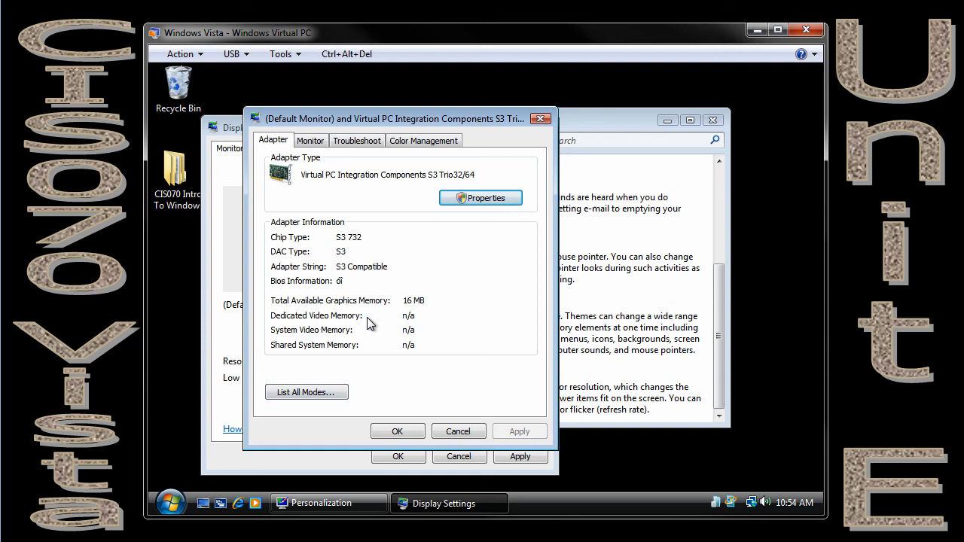
click(310, 140)
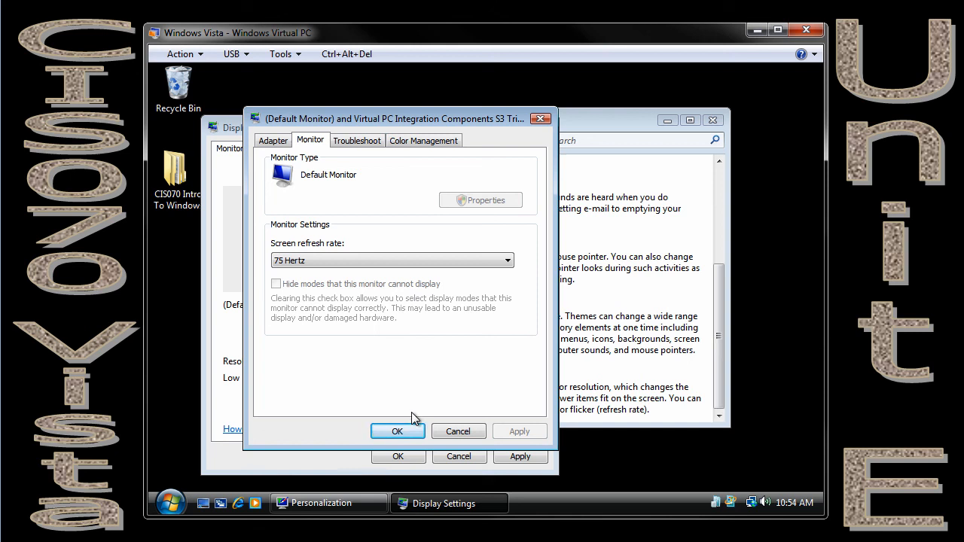
mouse_move(297, 347)
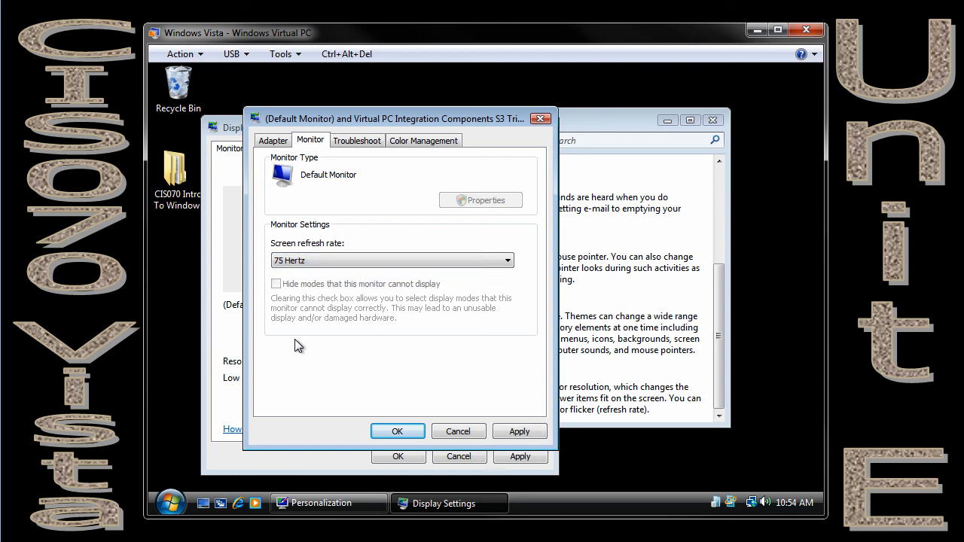
mouse_move(682, 380)
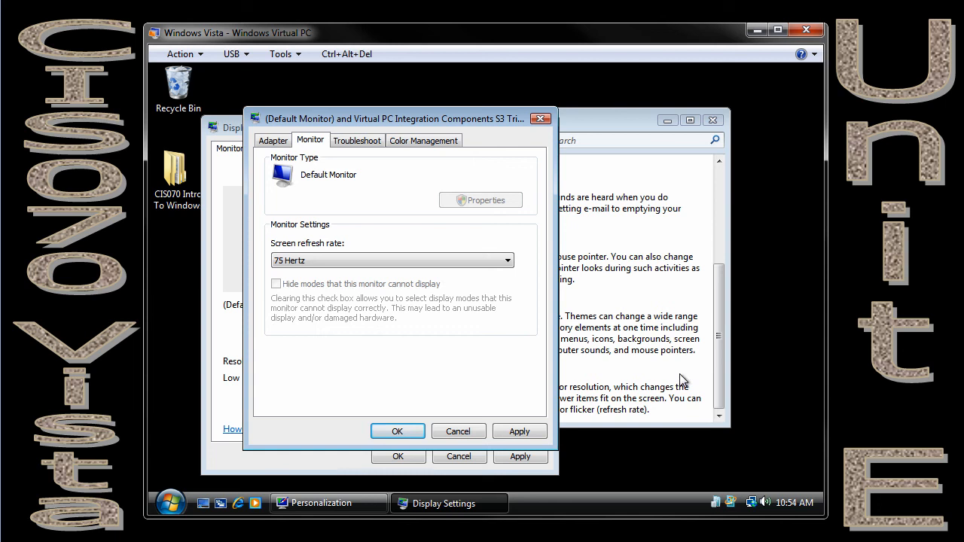